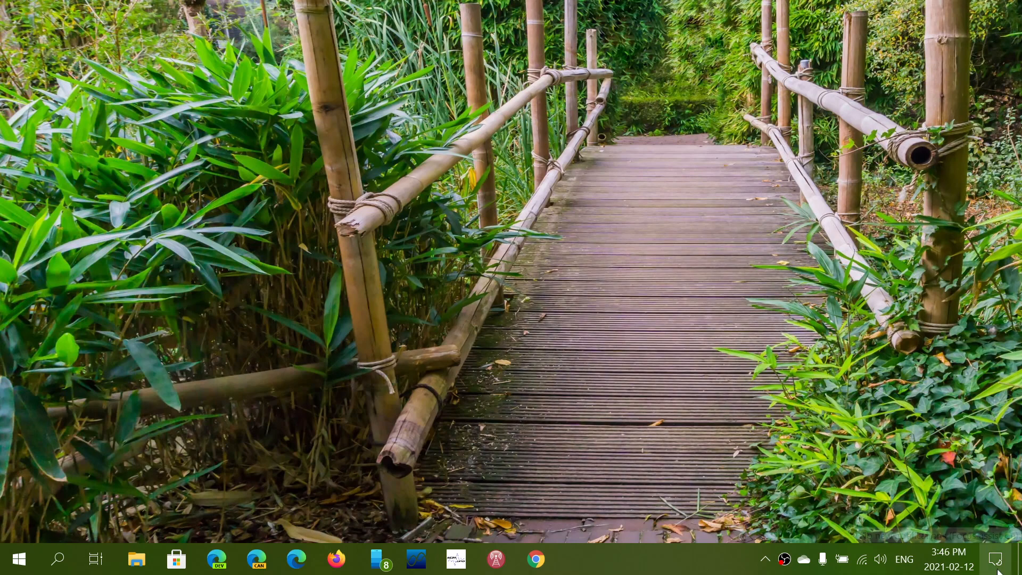
From Action Center, reach Windows Update under Update & Security and check for updates.
{"action": "left_click", "coordinate": [997, 558]}
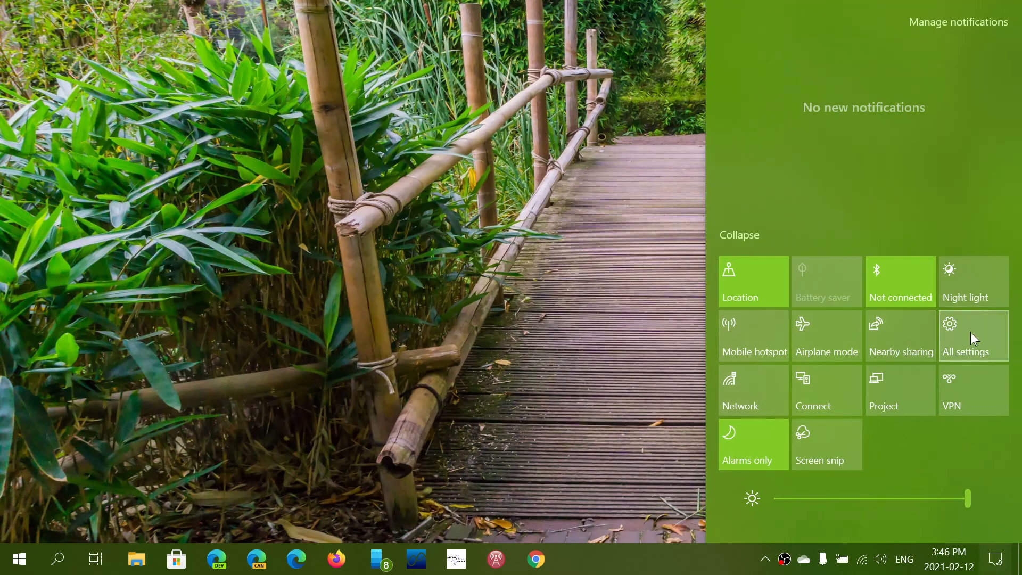
{"action": "left_click", "coordinate": [964, 335]}
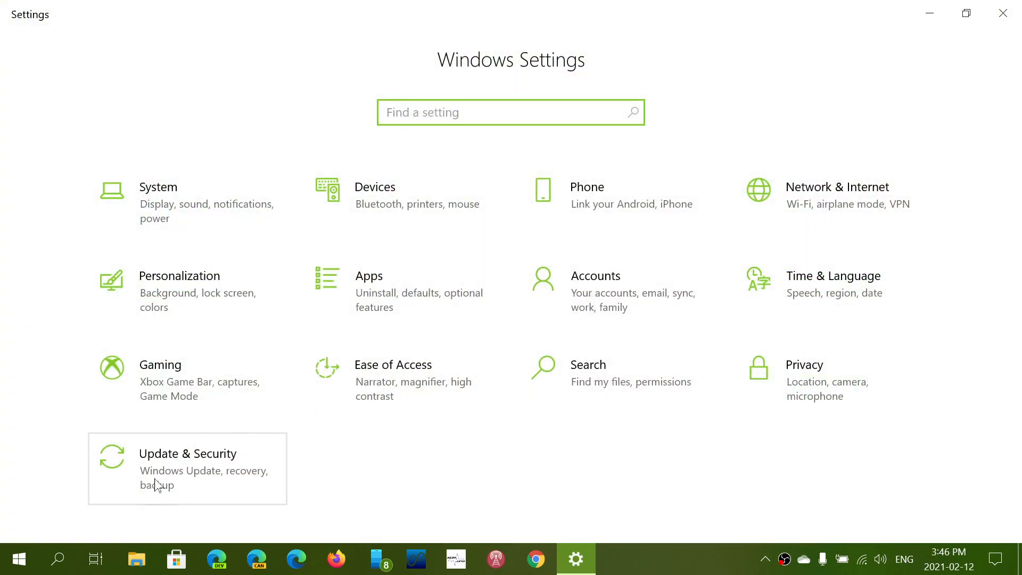
{"action": "left_click", "coordinate": [187, 468]}
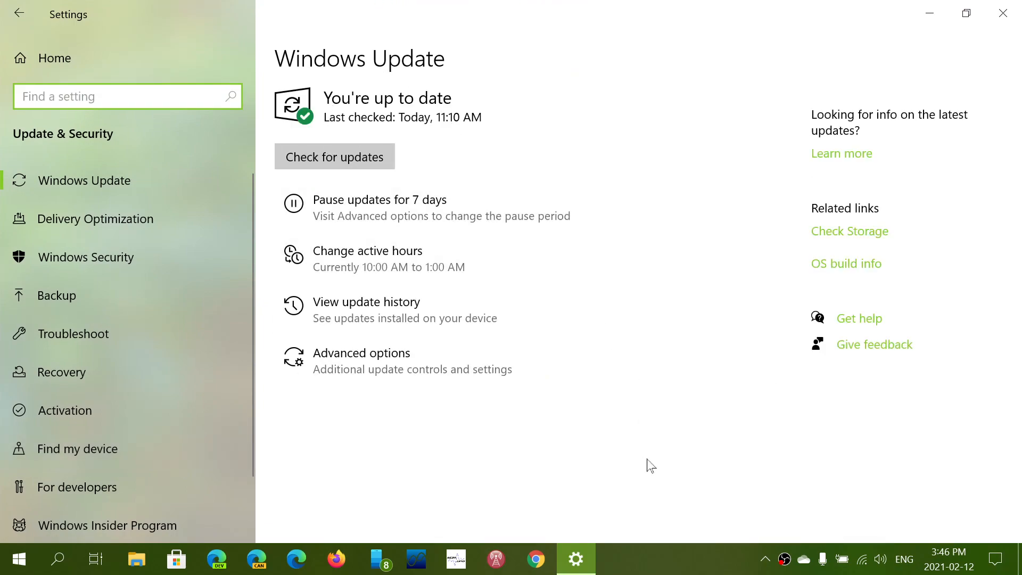
{"action": "mouse_move", "coordinate": [432, 207]}
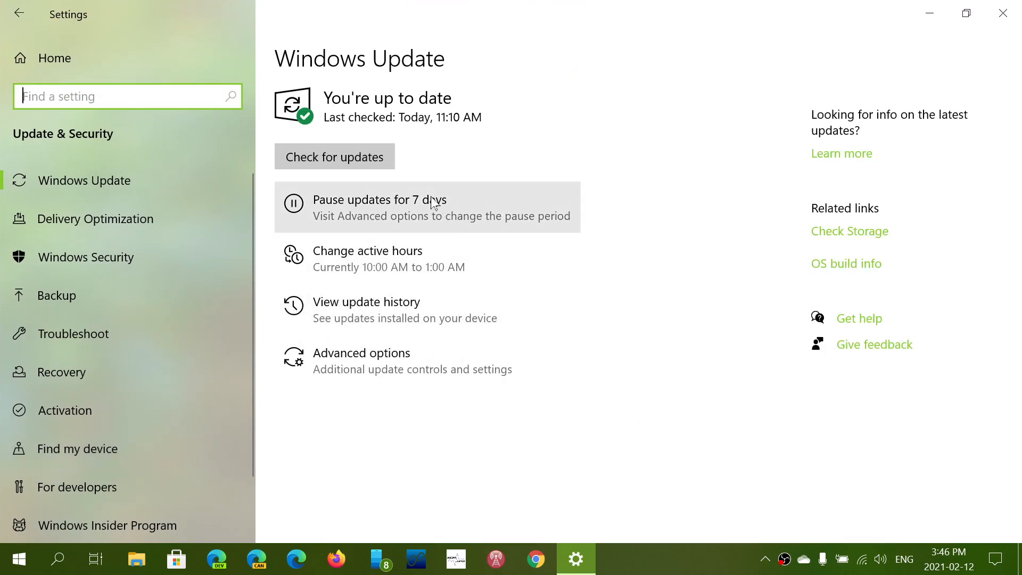
{"action": "left_click", "coordinate": [334, 157]}
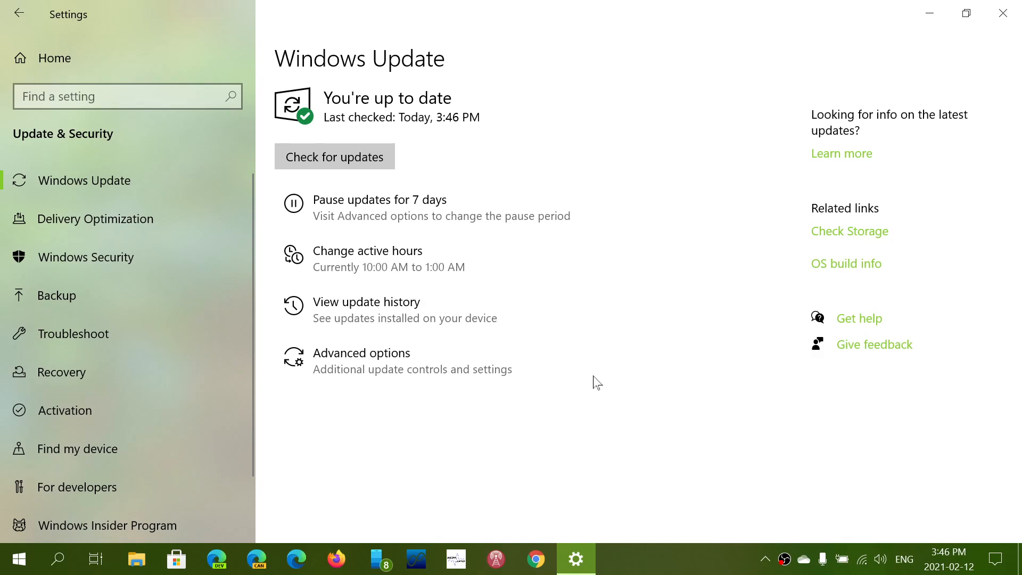
{"action": "mouse_move", "coordinate": [1004, 13]}
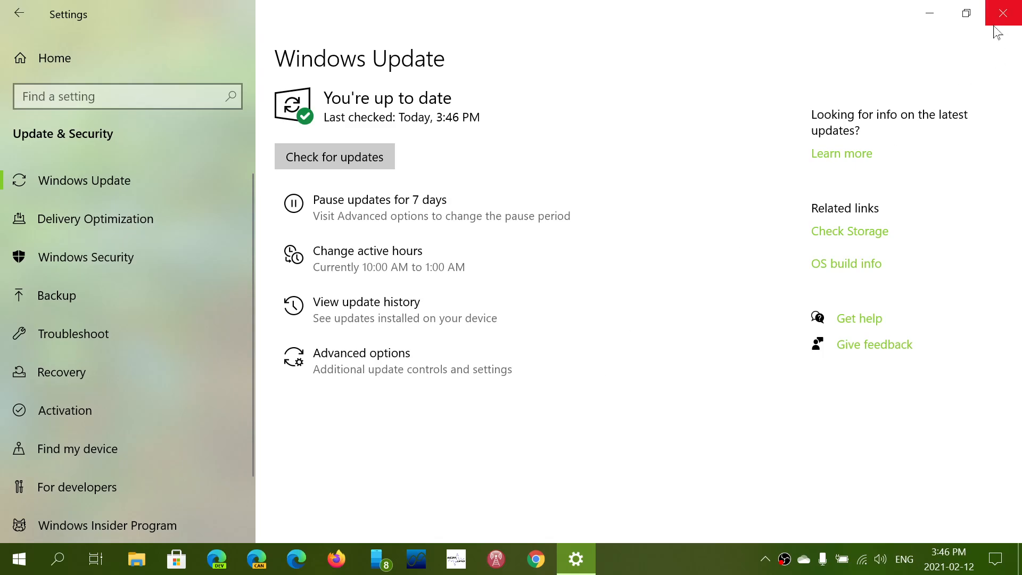
Close Windows Settings once it reports up to date as of 3:46 PM.
{"action": "left_click", "coordinate": [1003, 12]}
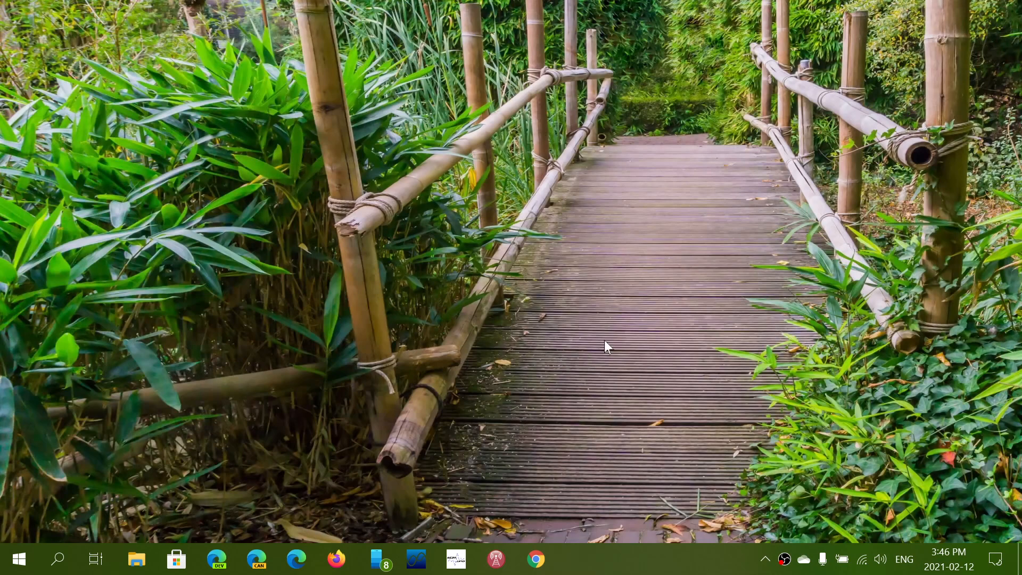